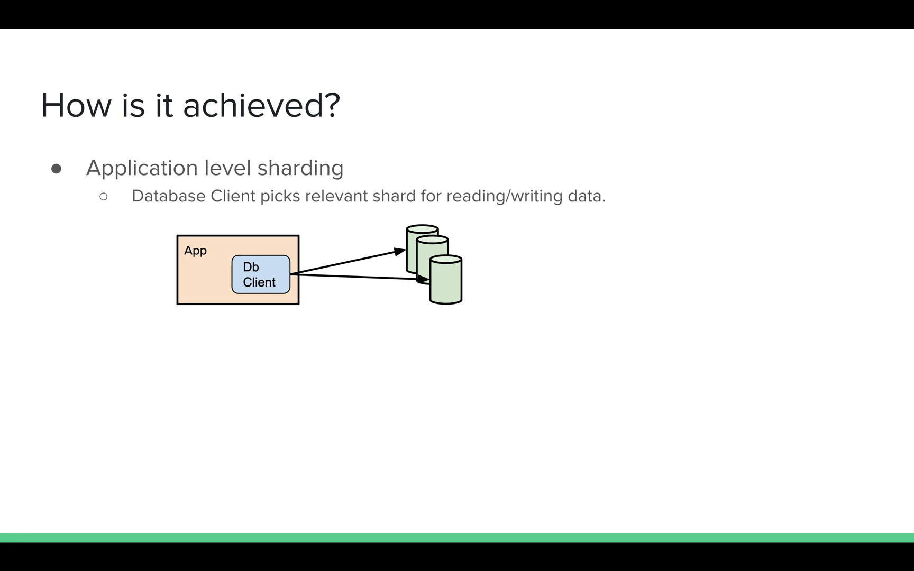
key("Right")
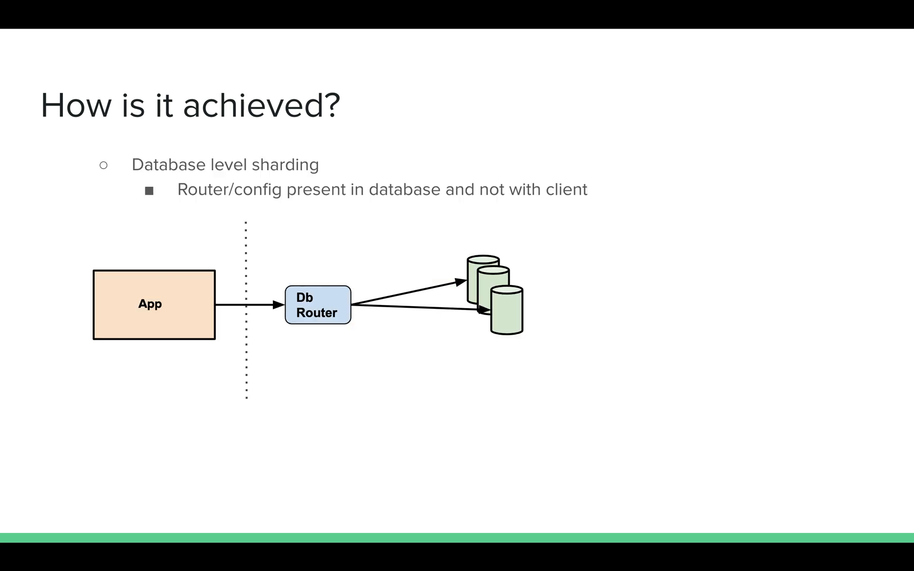